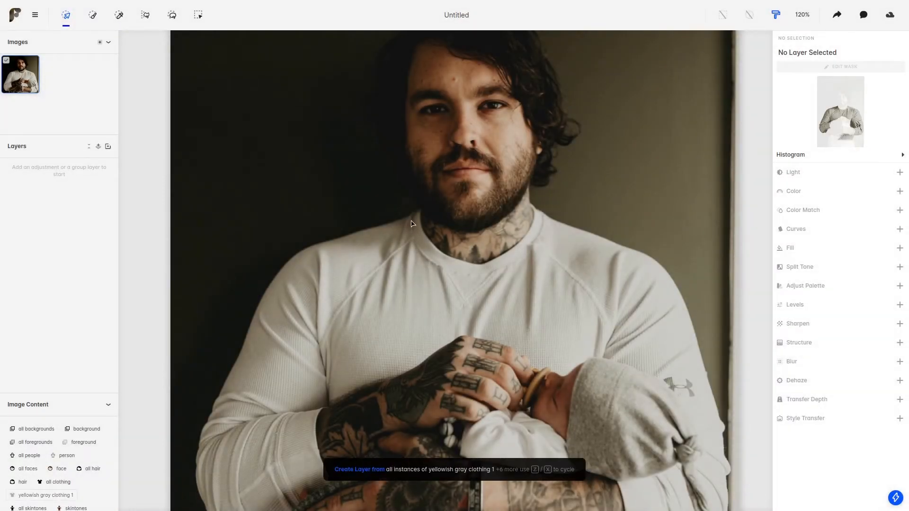
pyautogui.moveTo(295, 254)
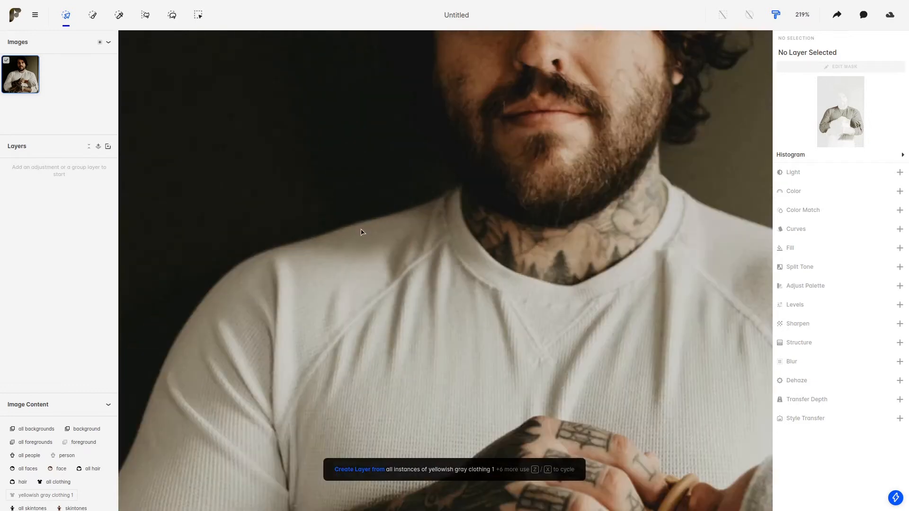
pyautogui.moveTo(93, 14)
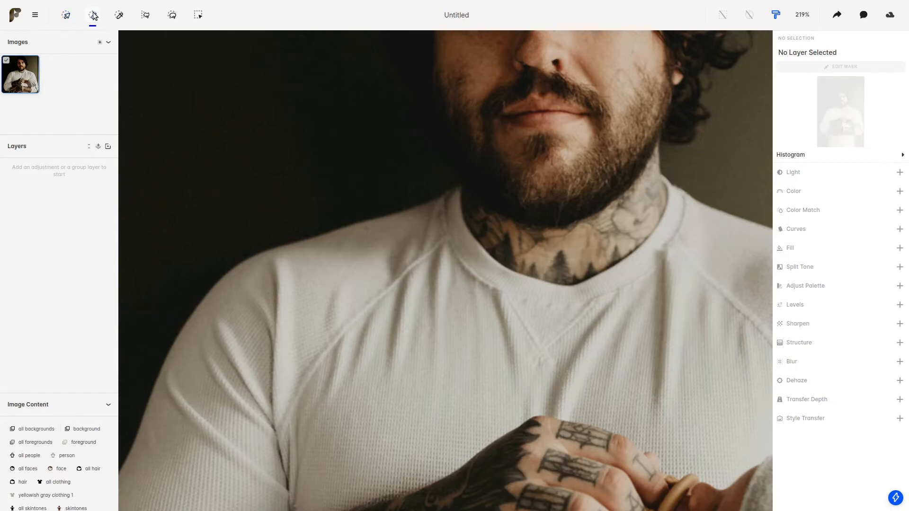
# Brush a mask over the left shoulder to create the group layer and accept it
pyautogui.click(91, 15)
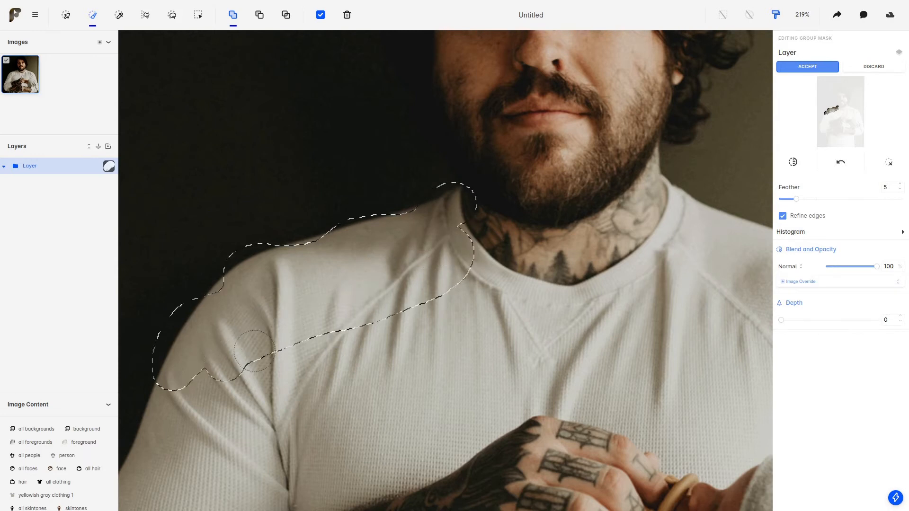
pyautogui.click(807, 66)
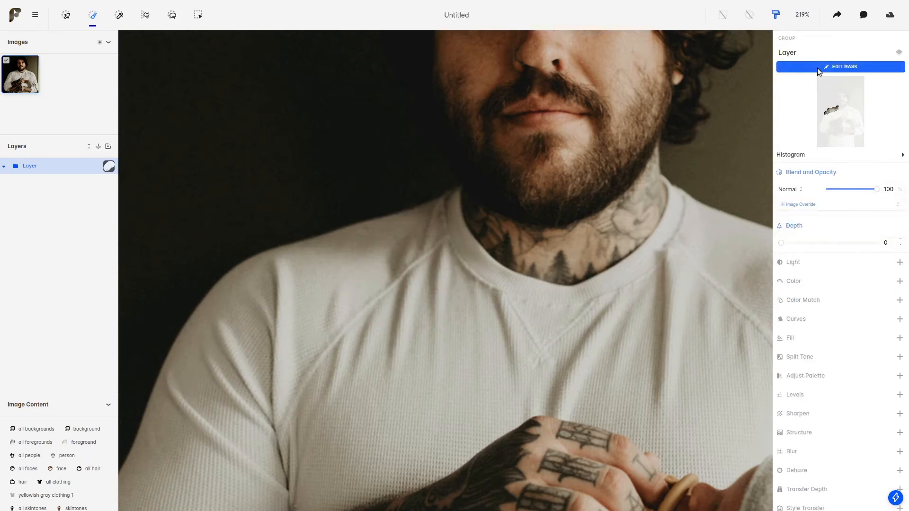
# Edit the shoulder mask to Refine edges off and Feather 0, then accept it
pyautogui.click(840, 66)
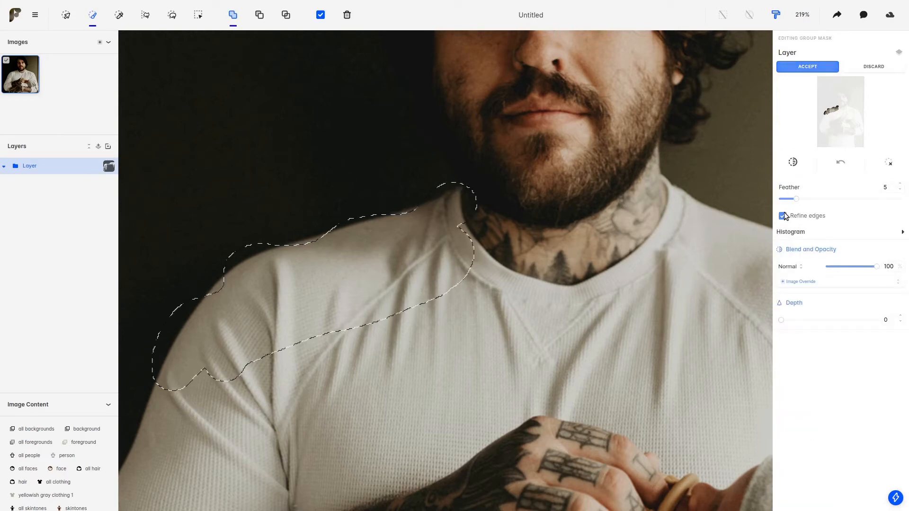
pyautogui.click(783, 216)
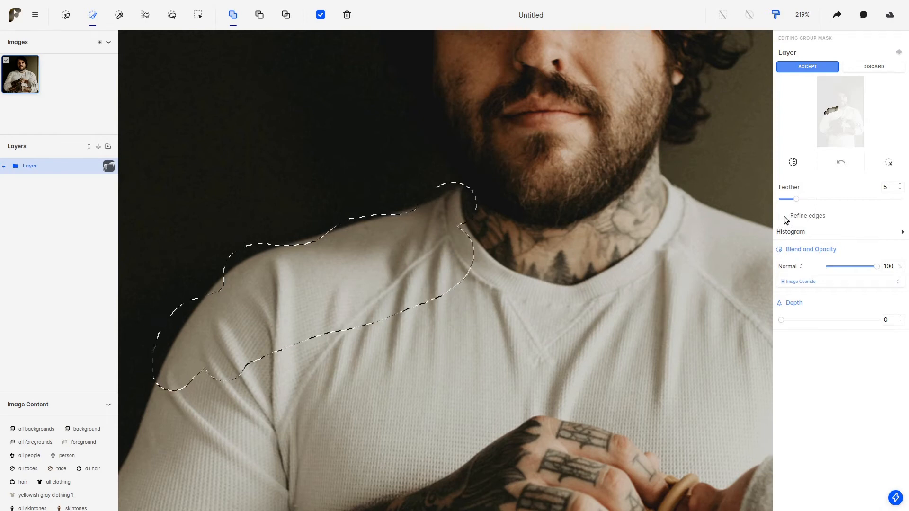
pyautogui.moveTo(797, 198); pyautogui.dragTo(781, 198)
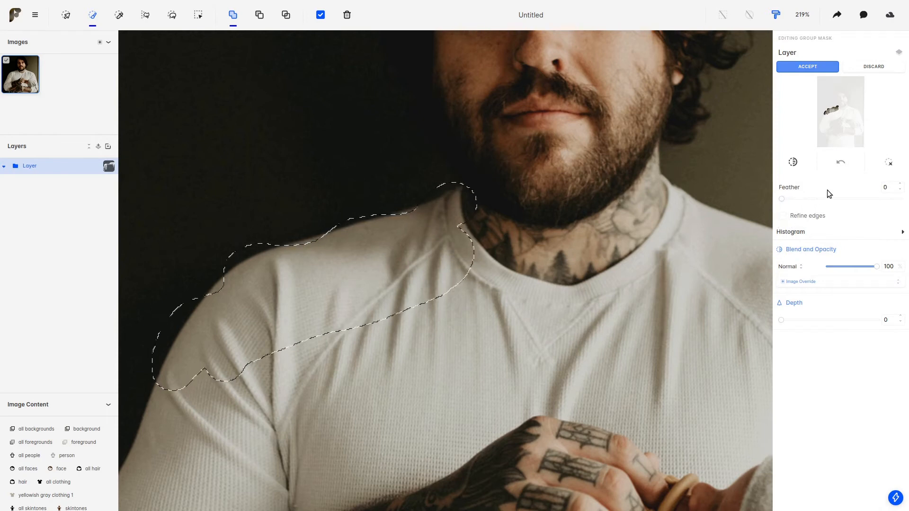
pyautogui.click(807, 66)
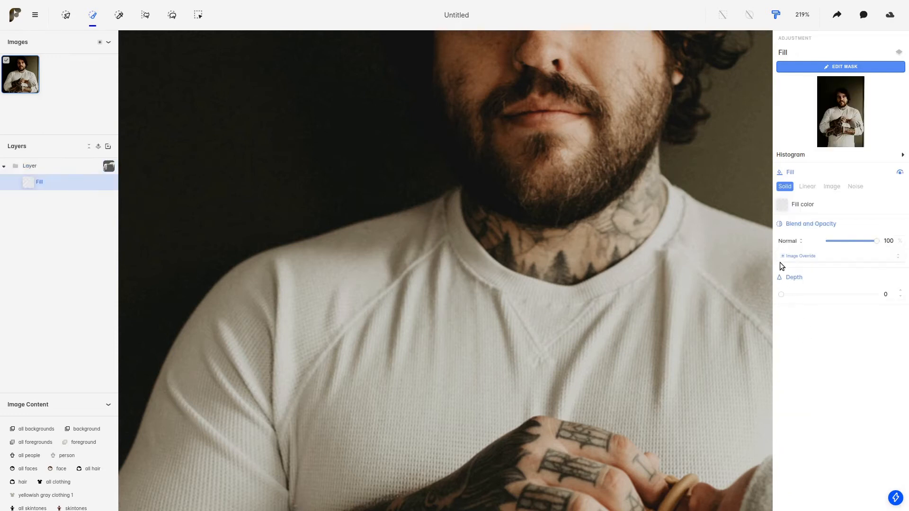
# Set the Fill adjustment's colour to vivid purple #e71df3 for the masked shoulder
pyautogui.click(783, 205)
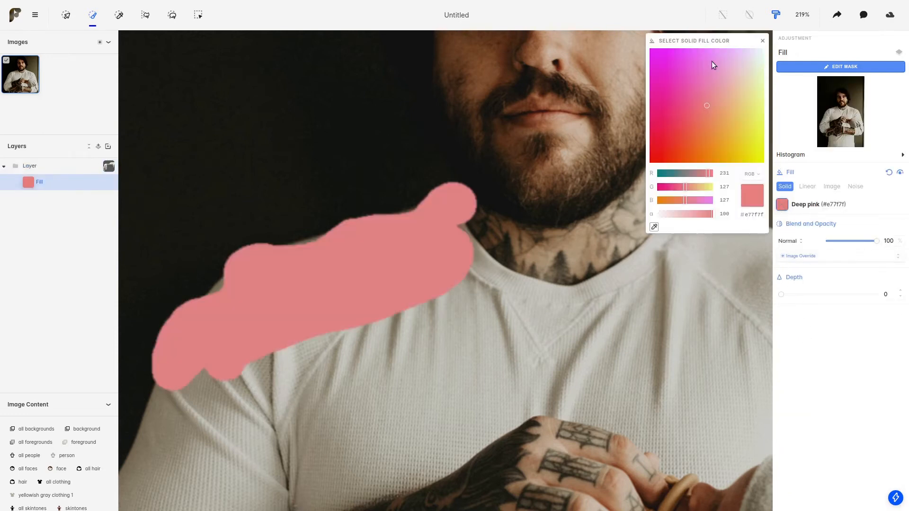
pyautogui.click(662, 53)
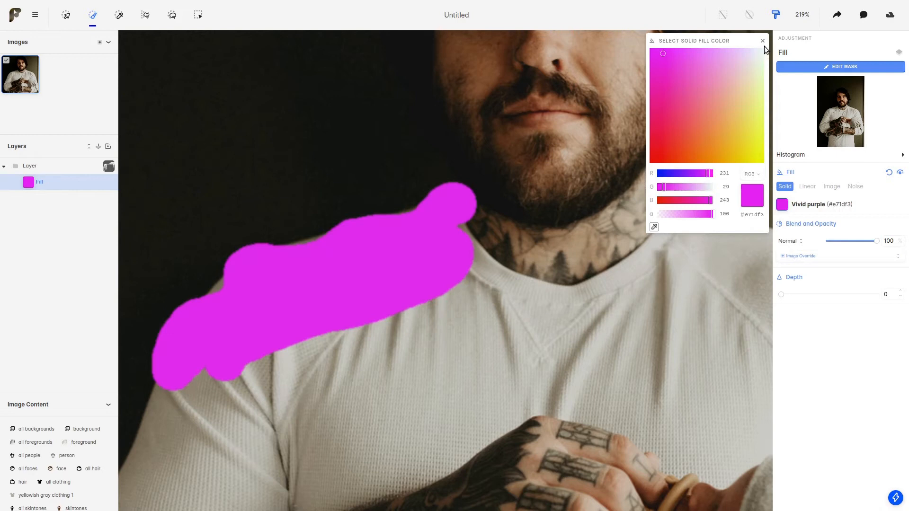
pyautogui.click(763, 41)
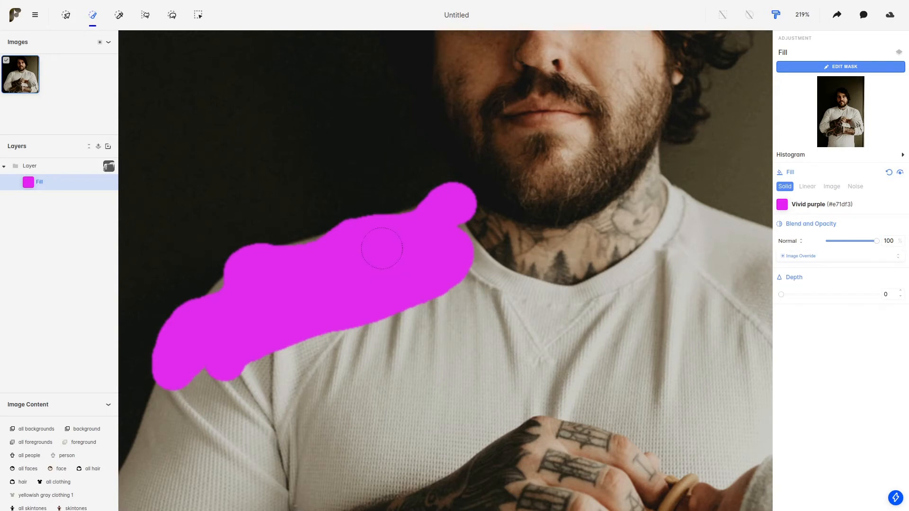
# Select the group and feather its shoulder mask to about 19.5, accepting it
pyautogui.click(30, 166)
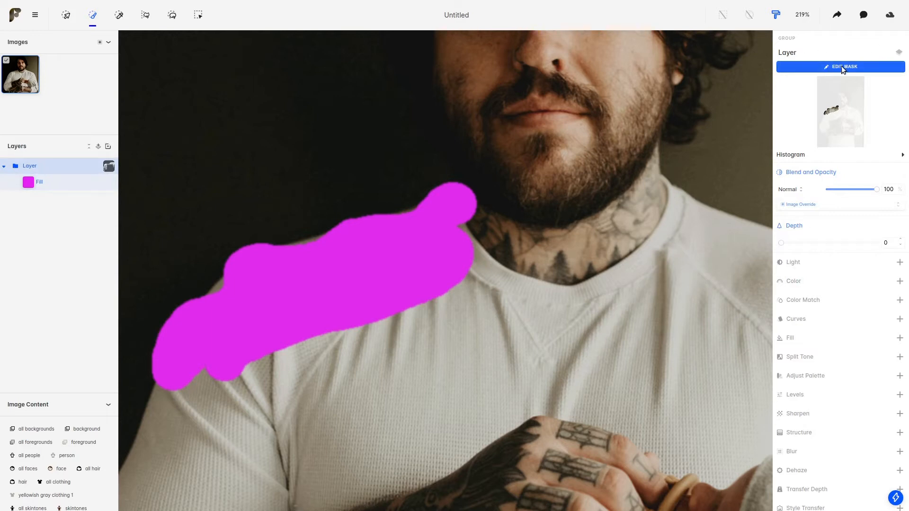
pyautogui.click(843, 66)
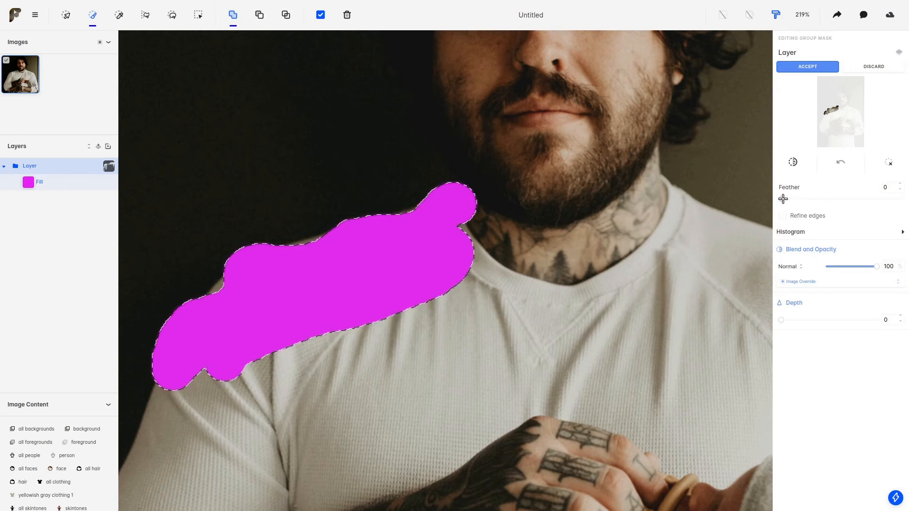
pyautogui.moveTo(781, 199); pyautogui.dragTo(840, 199)
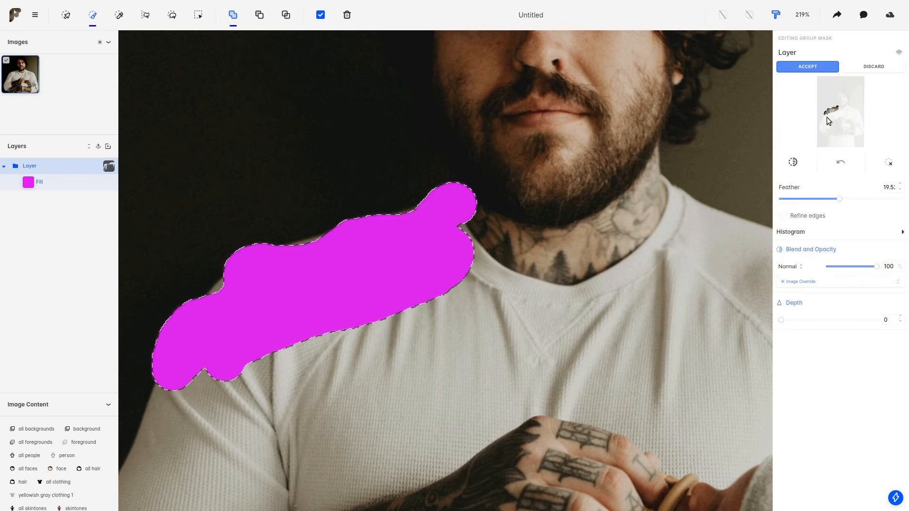
pyautogui.click(807, 67)
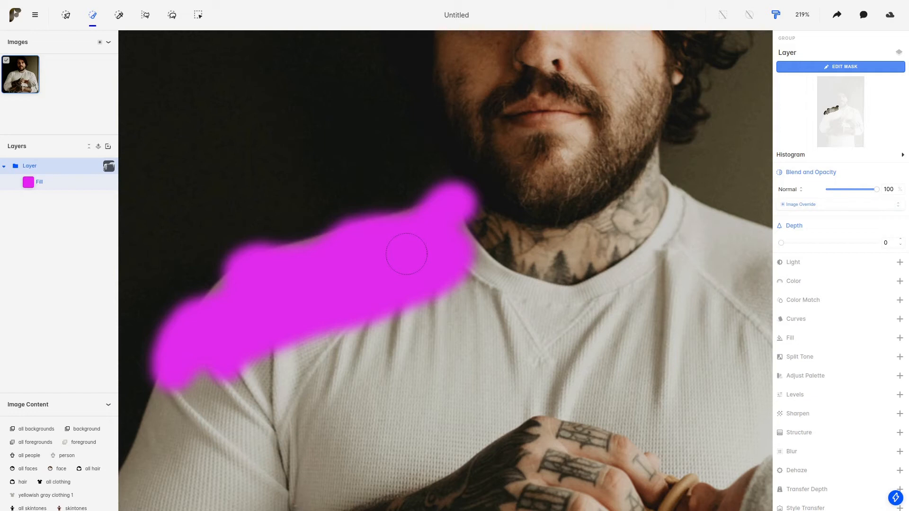
pyautogui.moveTo(374, 247)
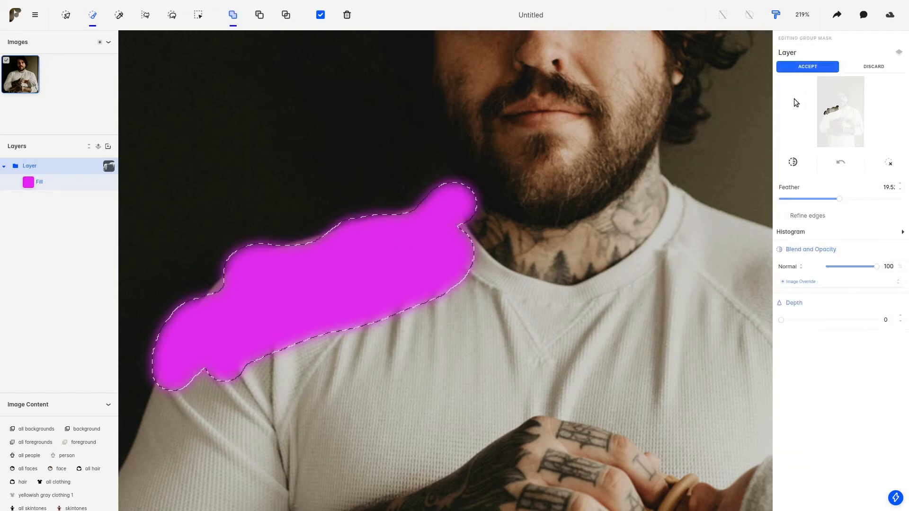
# Try Feather about 35, then settle on a slight feather of about 3 and accept
pyautogui.moveTo(840, 199); pyautogui.dragTo(888, 199)
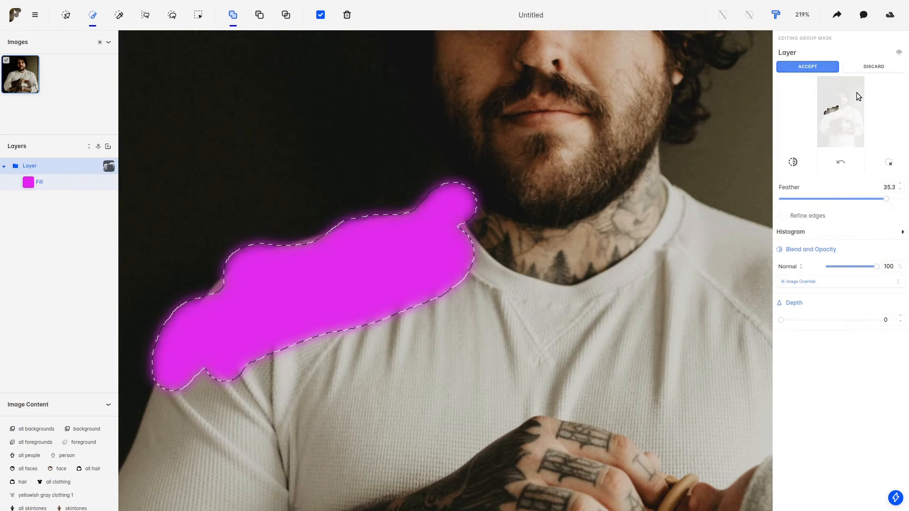
pyautogui.click(807, 66)
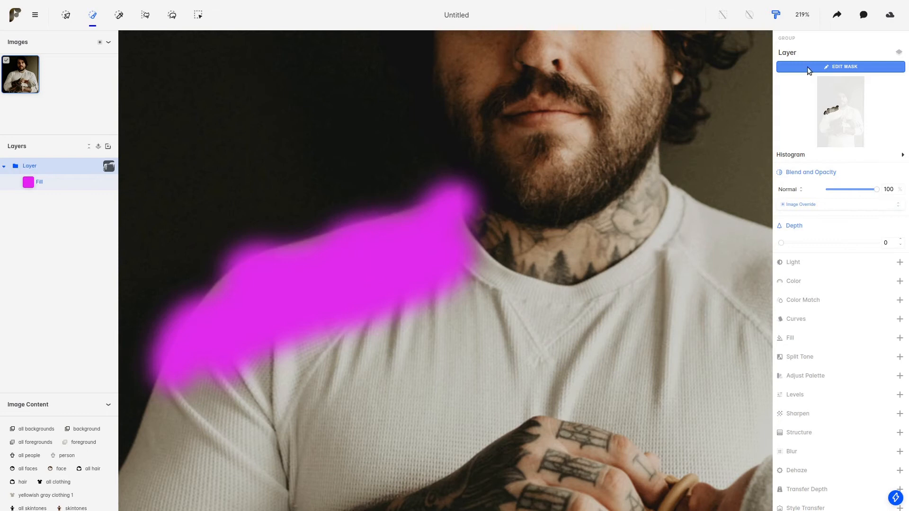
pyautogui.click(840, 67)
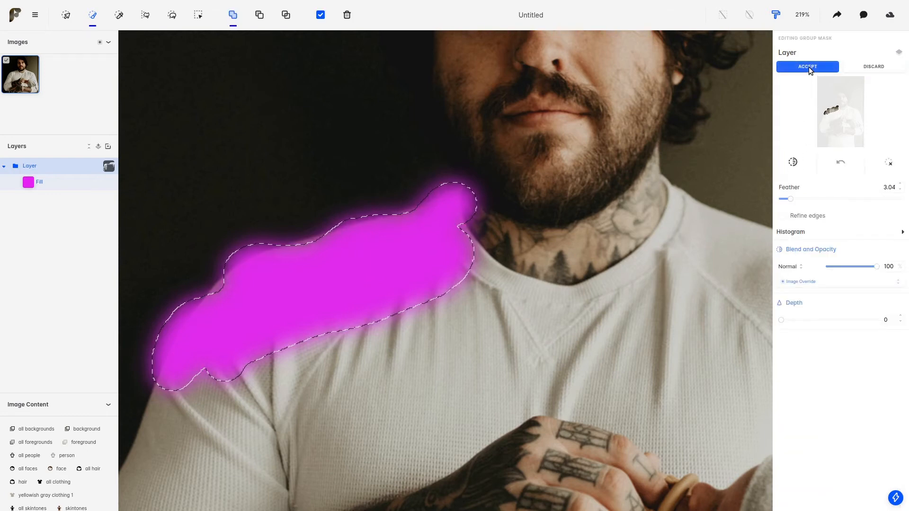
pyautogui.click(807, 66)
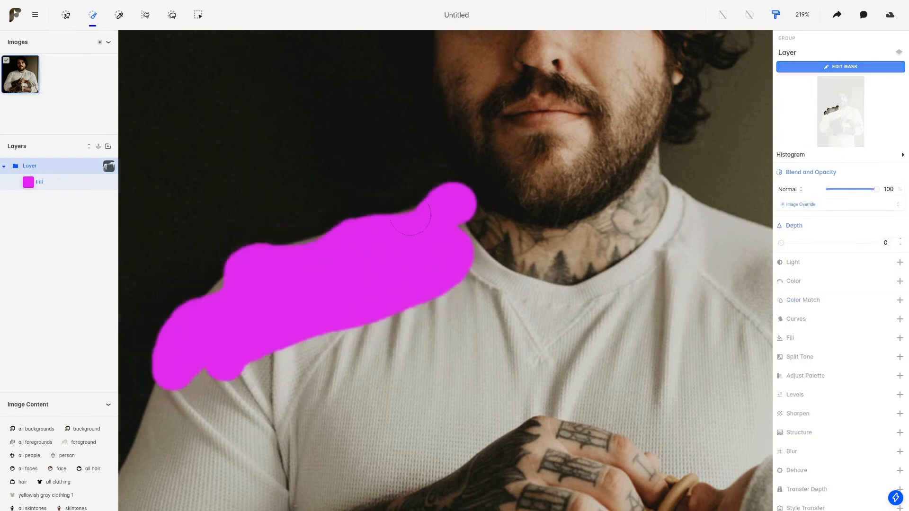
pyautogui.click(840, 66)
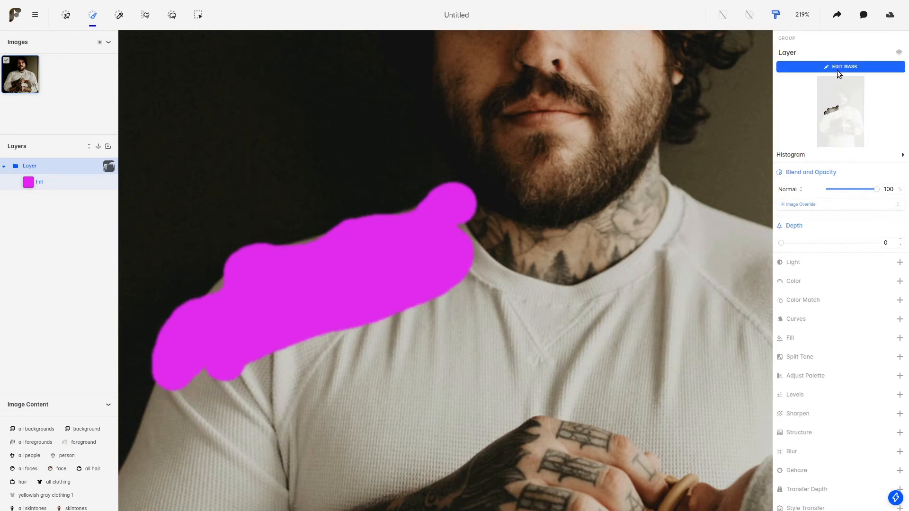
# Turn Refine edges on with Feather about 12.6 so the purple fill hugs the shoulder
pyautogui.click(840, 67)
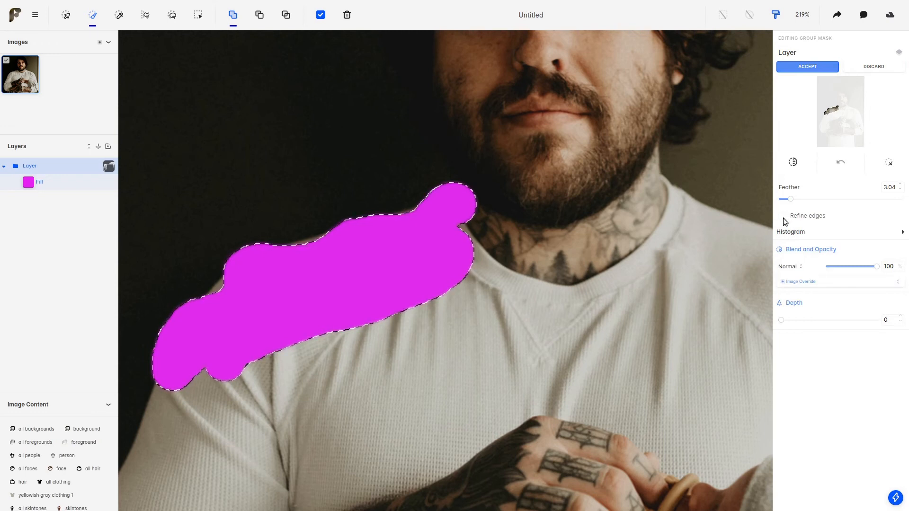
pyautogui.click(783, 216)
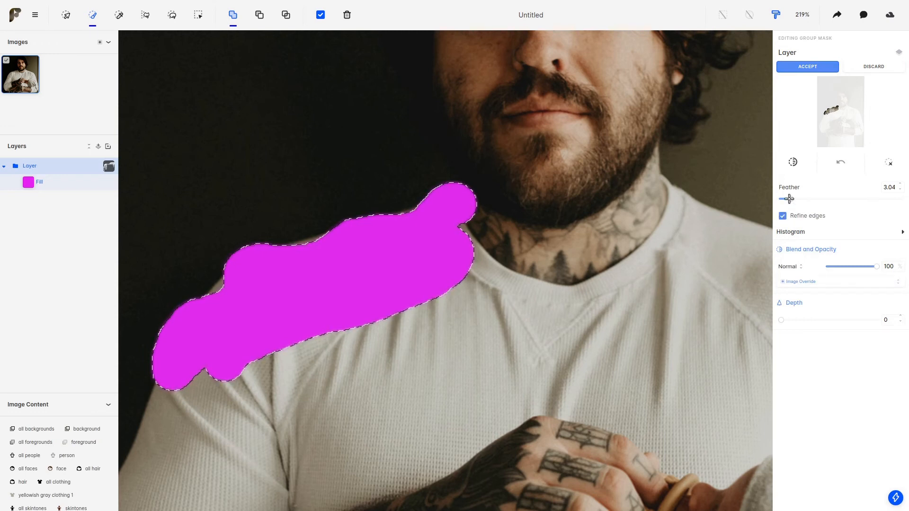
pyautogui.moveTo(790, 197); pyautogui.dragTo(818, 198)
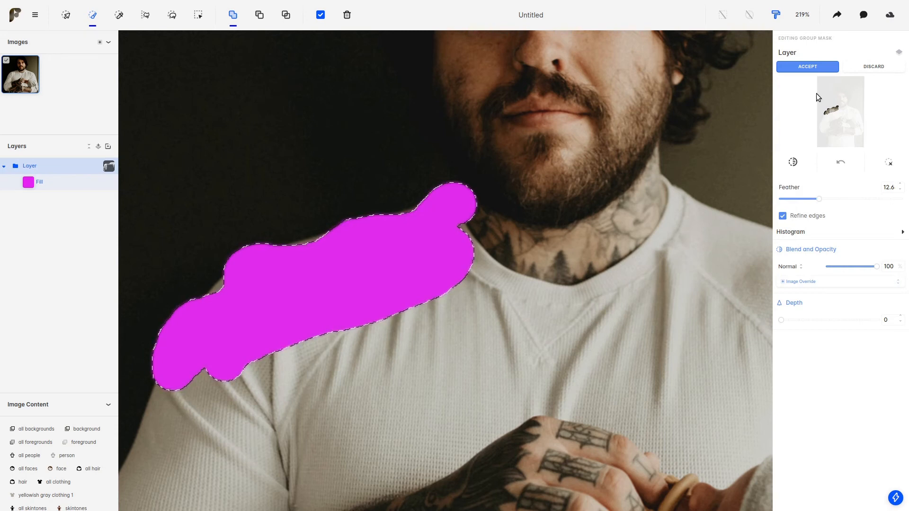
pyautogui.click(807, 66)
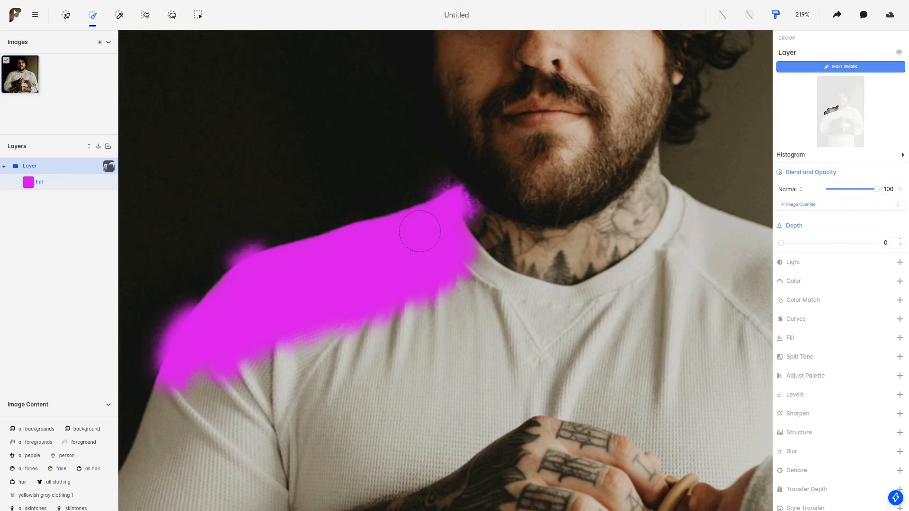
# Raise the shoulder mask's Feather to about 27.3 and confirm it
pyautogui.click(840, 67)
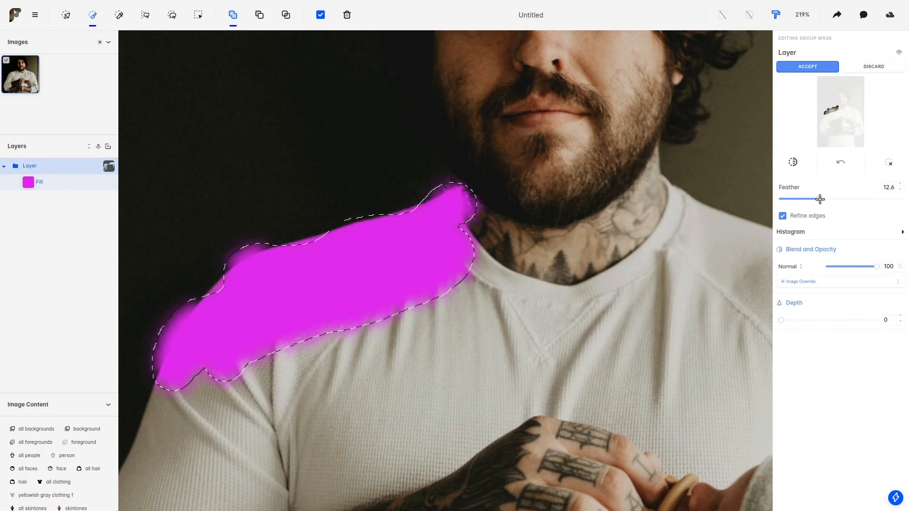
pyautogui.moveTo(821, 199); pyautogui.dragTo(863, 199)
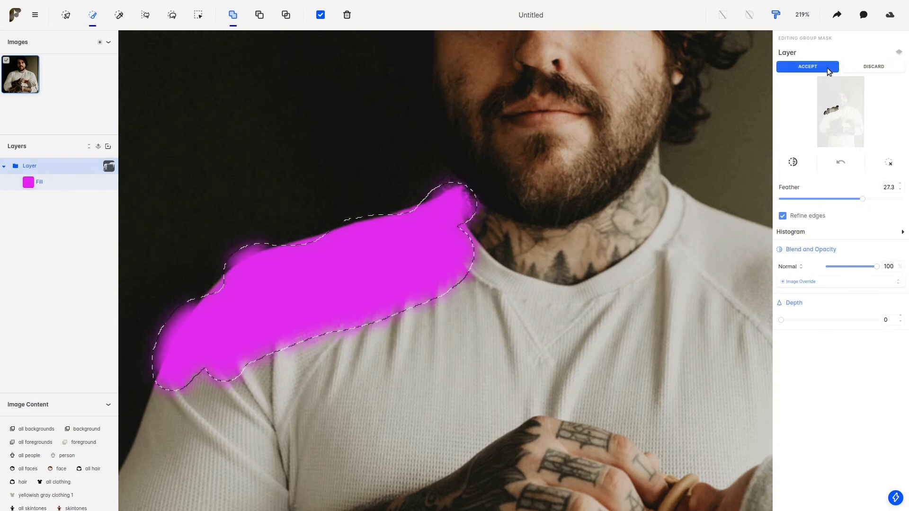
pyautogui.click(807, 66)
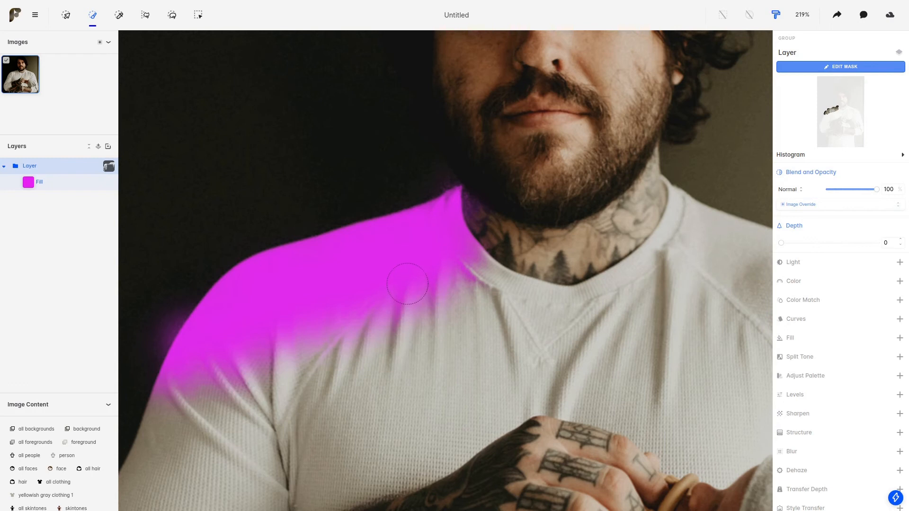
pyautogui.moveTo(317, 354)
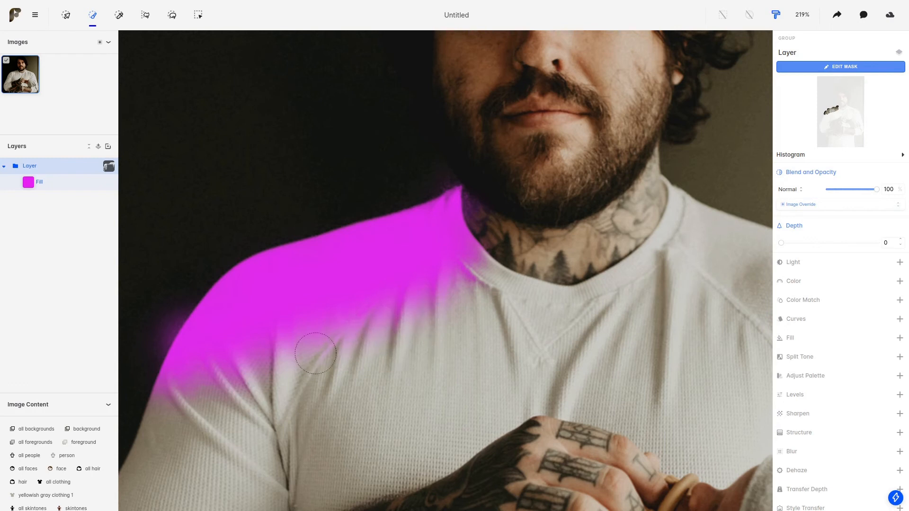
pyautogui.moveTo(461, 307)
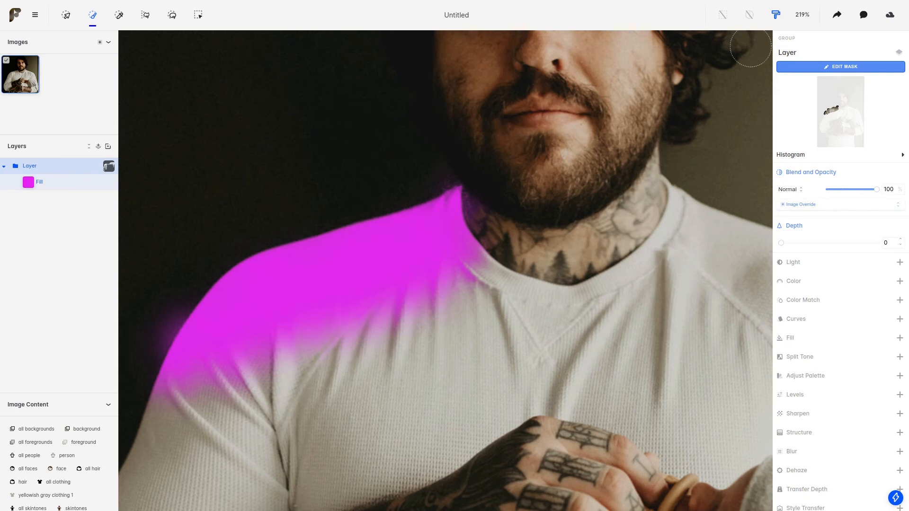
pyautogui.click(840, 66)
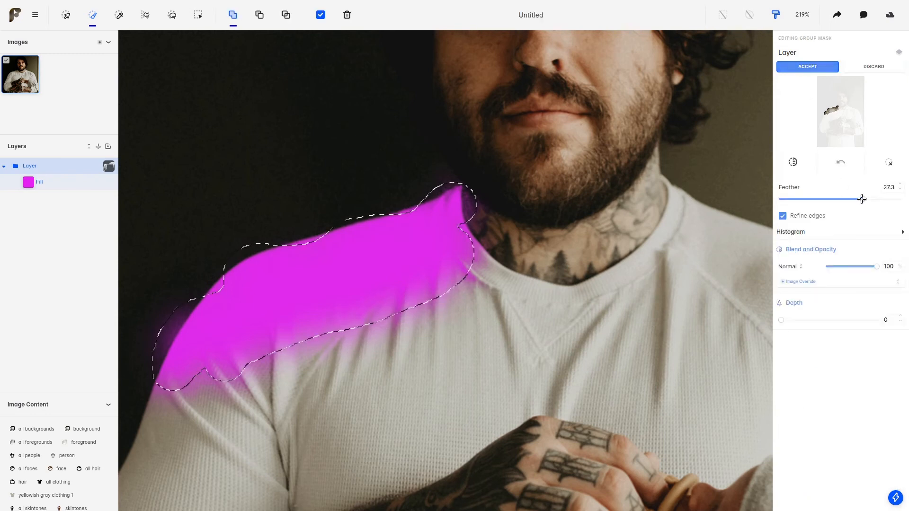
pyautogui.click(807, 66)
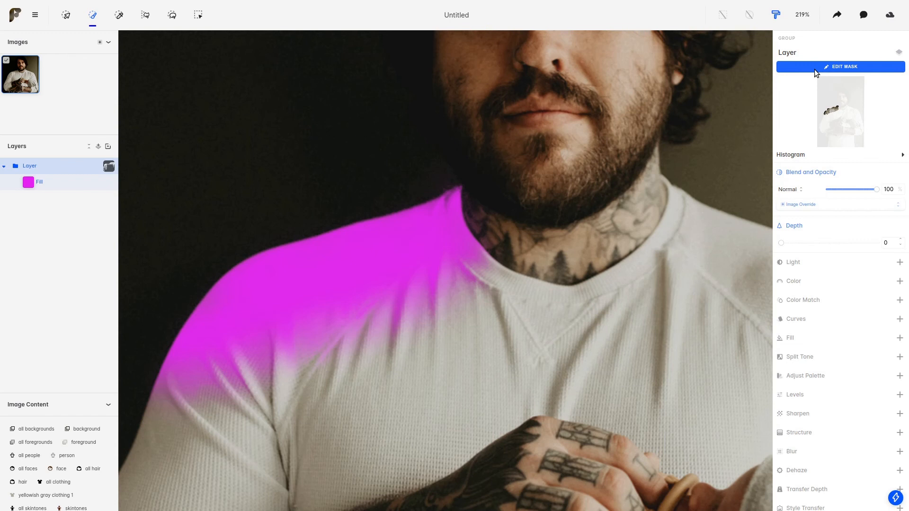
# Draw a rectangular mask across the chest, creating Layer 1
pyautogui.click(198, 14)
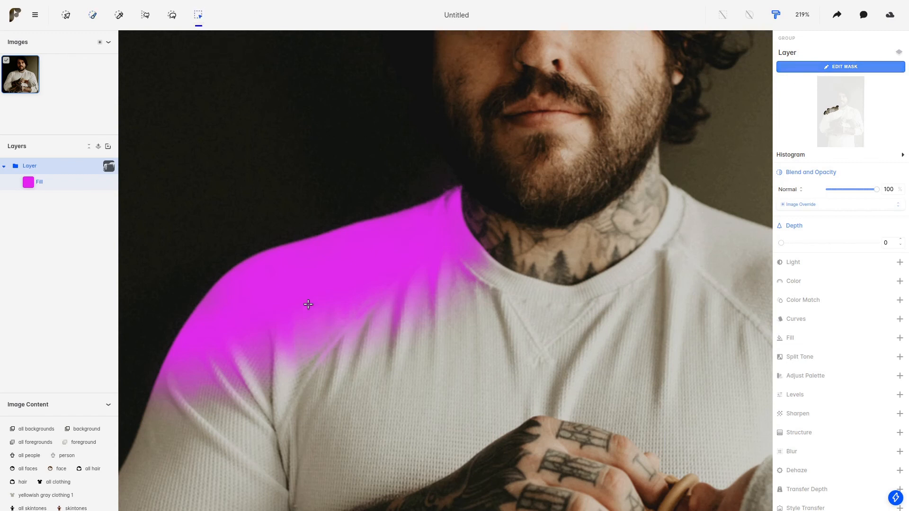
pyautogui.click(840, 66)
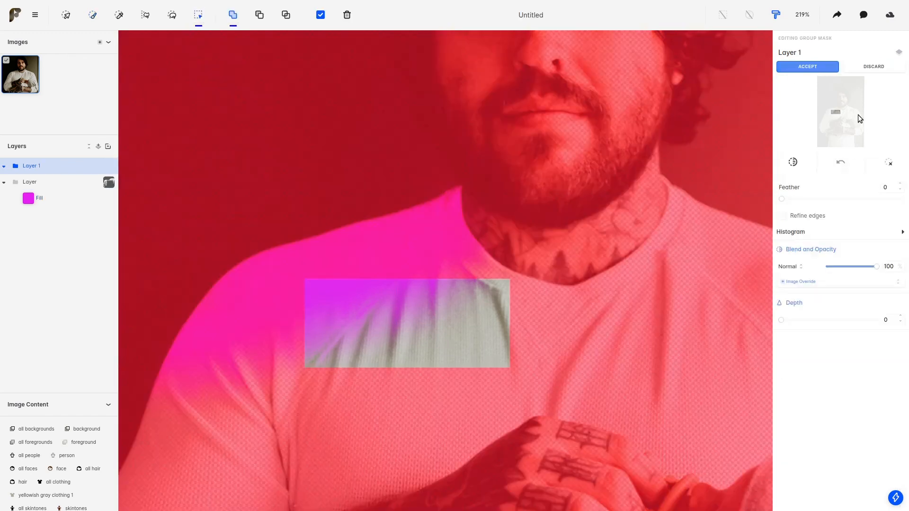
pyautogui.click(806, 66)
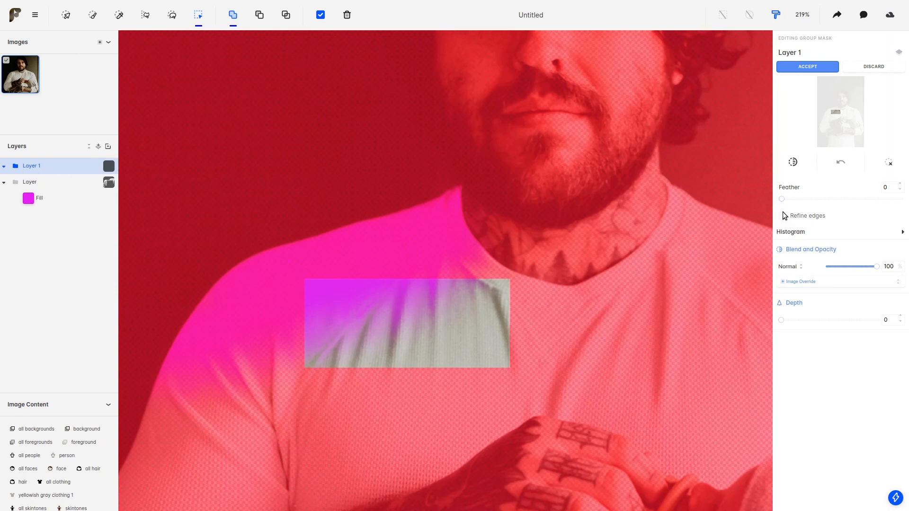
pyautogui.moveTo(785, 213)
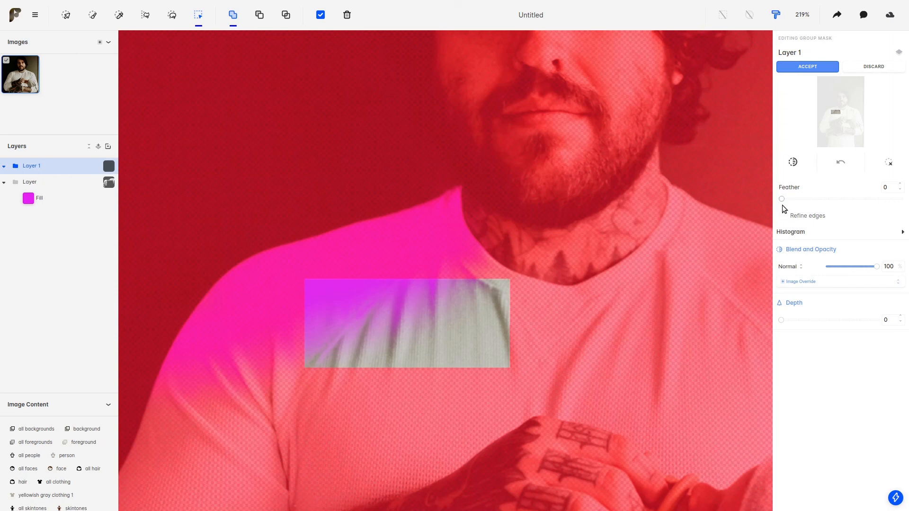
pyautogui.moveTo(785, 226)
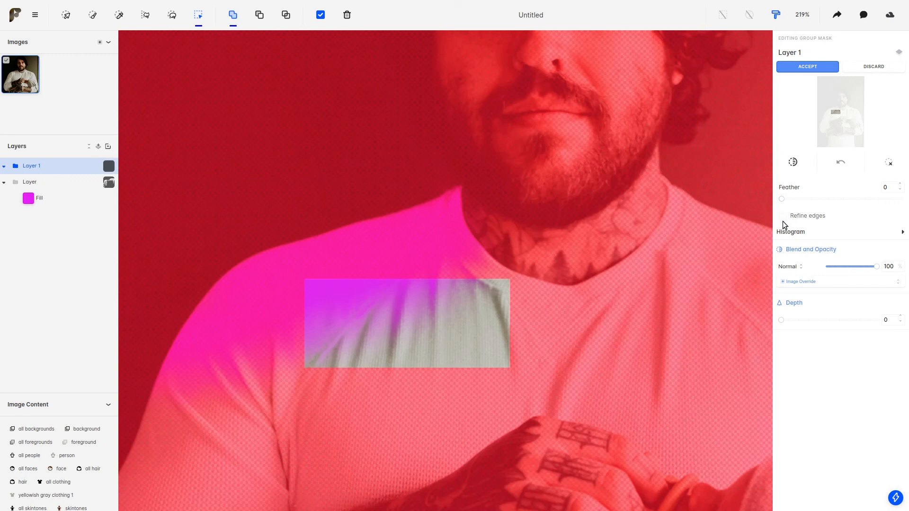
# Toggle Refine edges off again and accept the sharp-edged green rectangle fill
pyautogui.click(783, 216)
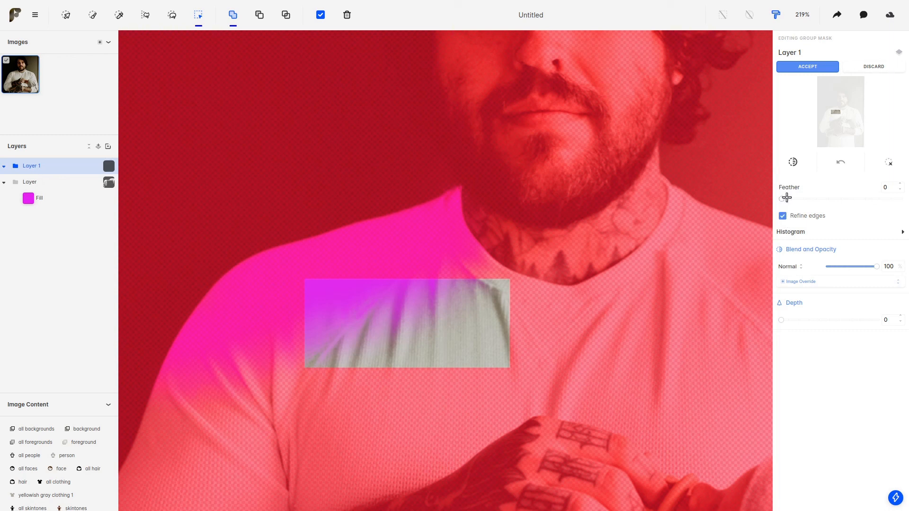
pyautogui.click(806, 66)
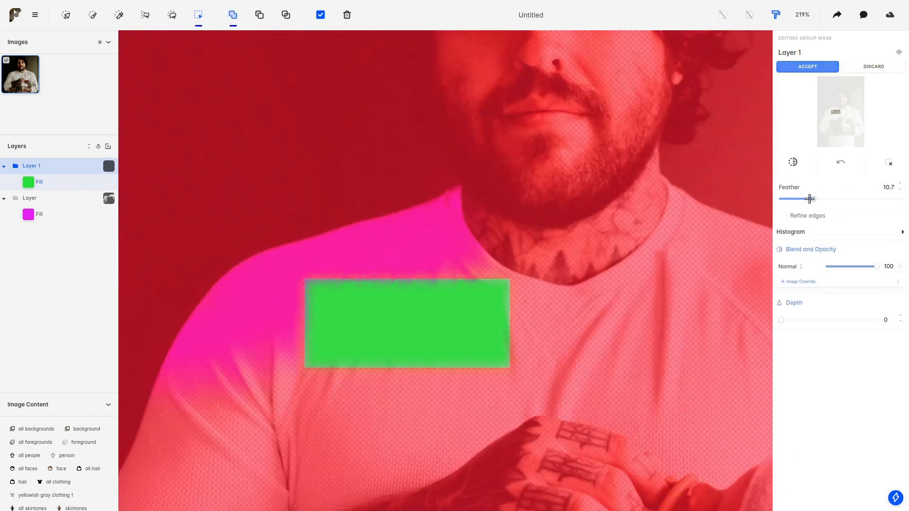
pyautogui.click(807, 67)
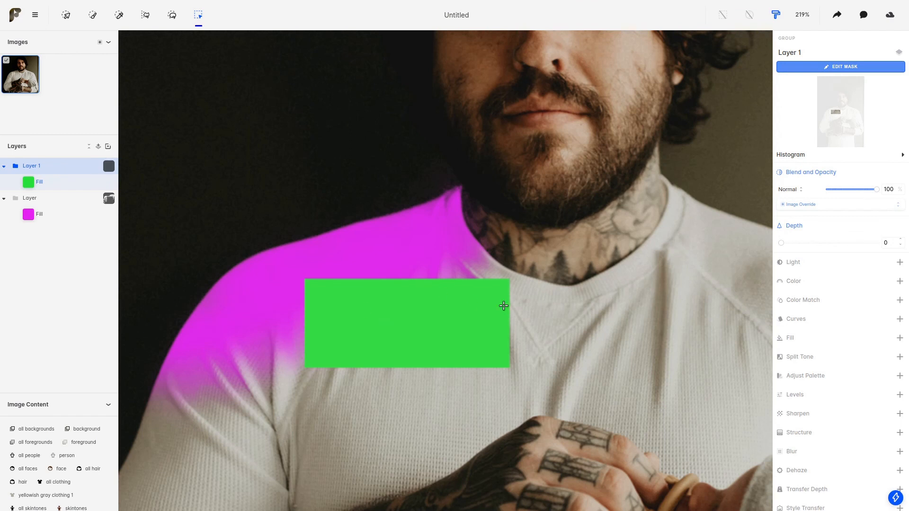
pyautogui.moveTo(584, 265)
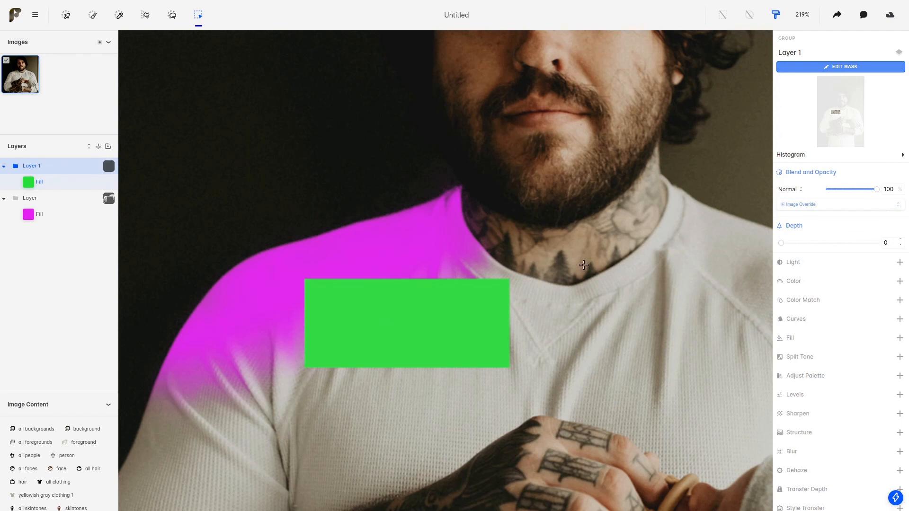